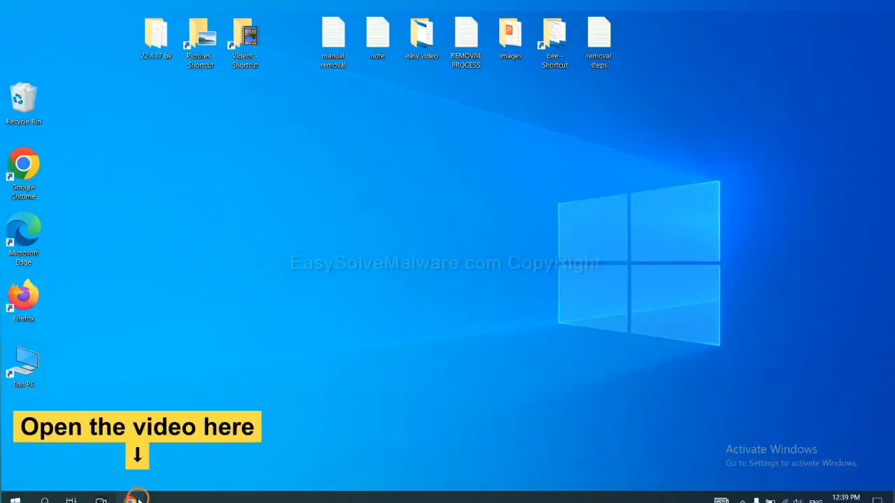
Open the EasySolveMalware guide in Chrome and download the SpyHunter for Windows installer
left_click(137, 498)
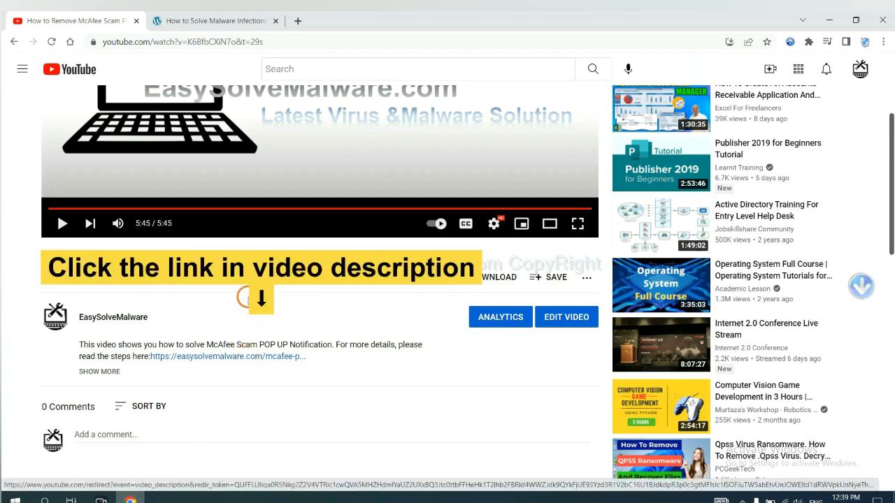
left_click(216, 20)
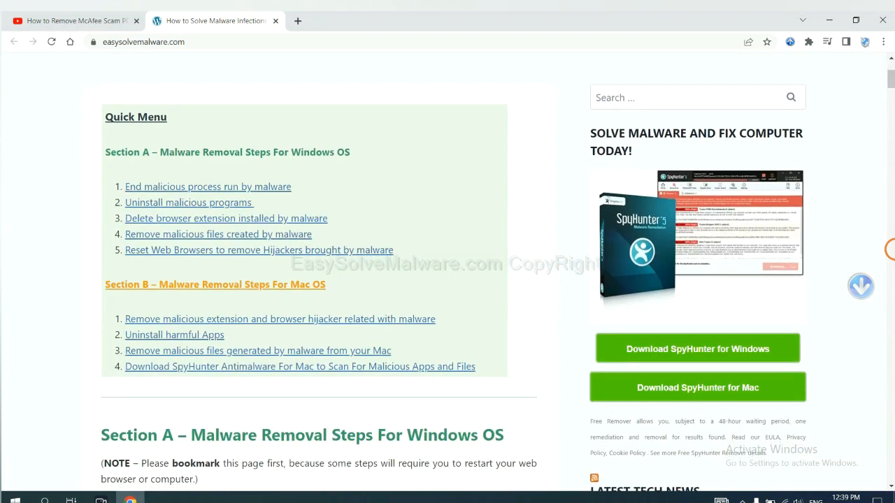
scroll("down", 3)
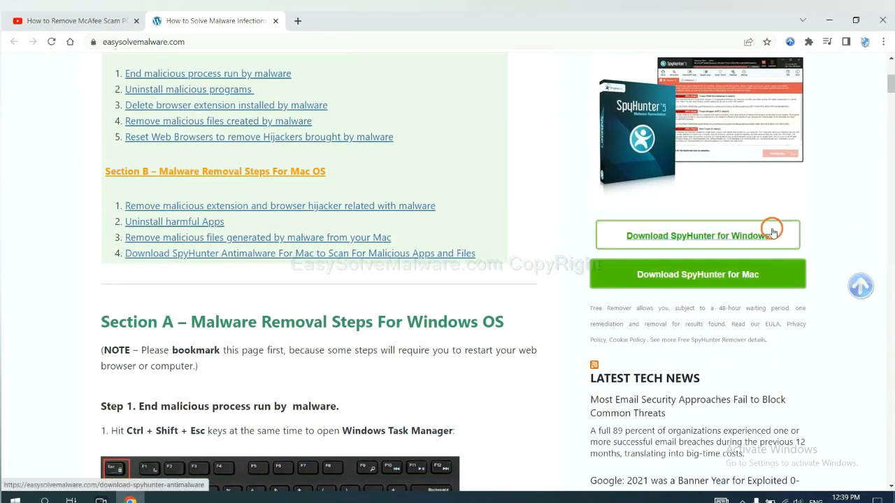
left_click(697, 234)
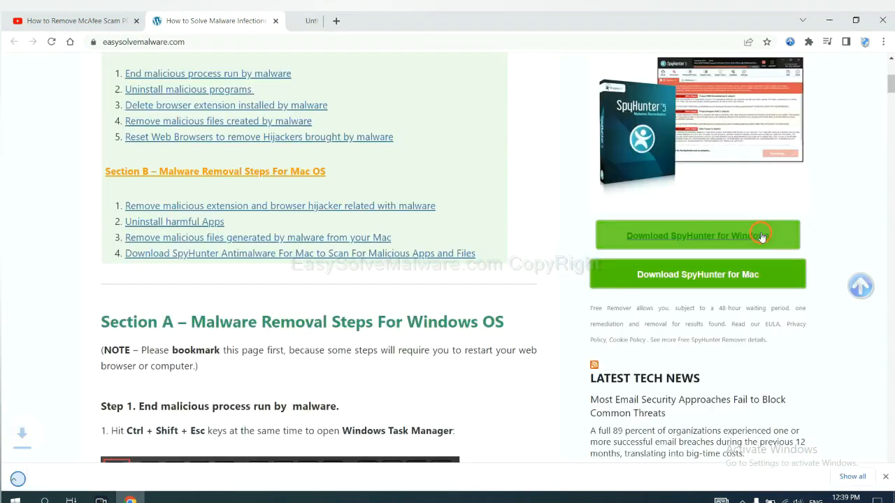
left_click(697, 236)
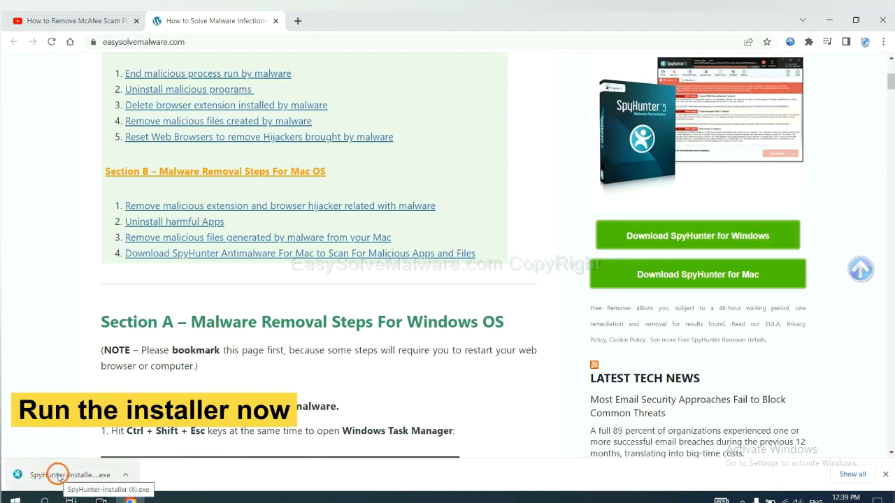
Run the SpyHunter installer in English, accepting the EULA to install
left_click(70, 475)
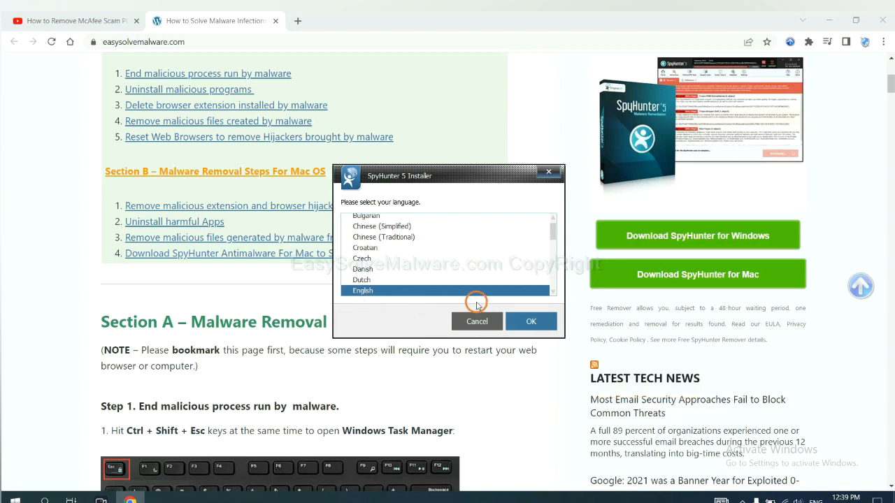
left_click(530, 321)
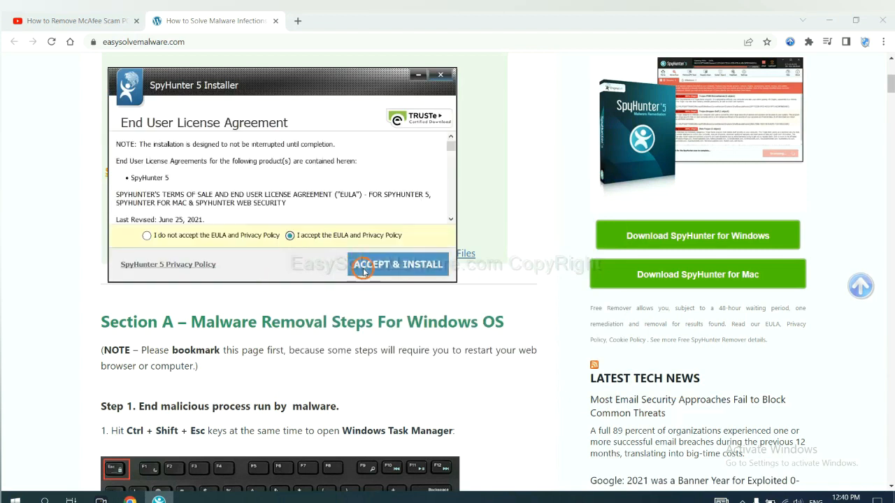
left_click(399, 265)
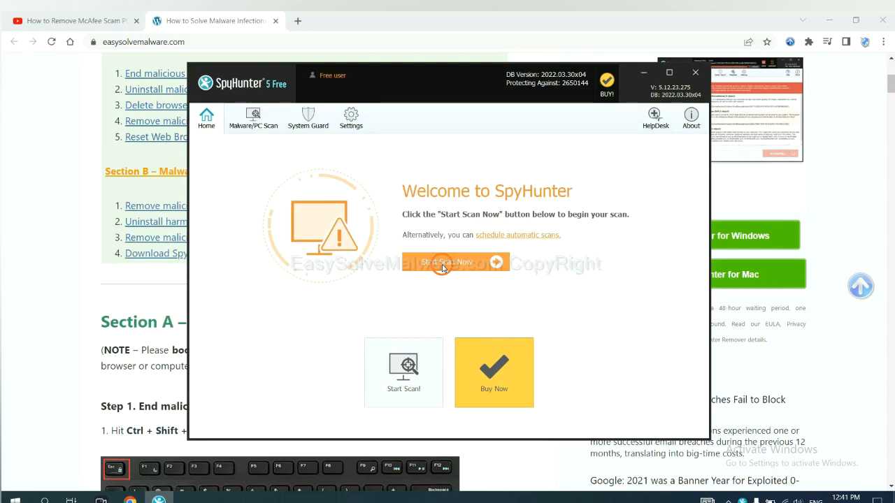
Scan the computer and continue past the detected remove360.bat unknown object
left_click(446, 262)
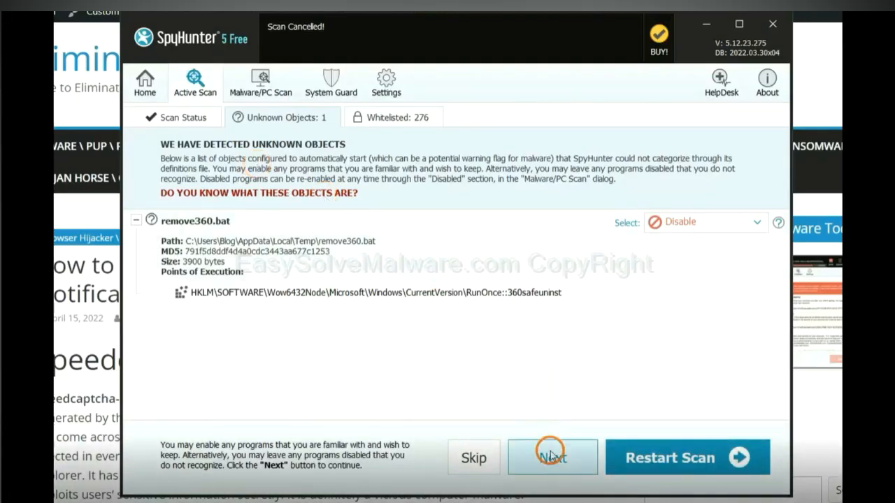
left_click(553, 457)
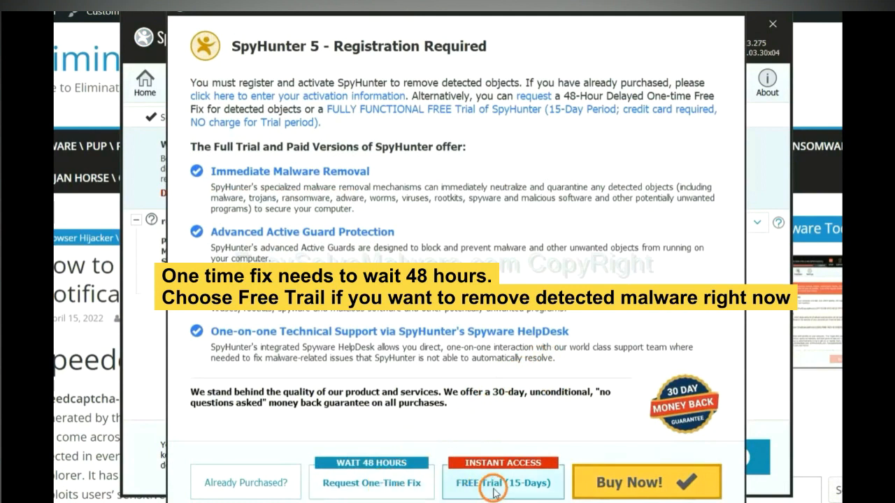
mouse_move(496, 482)
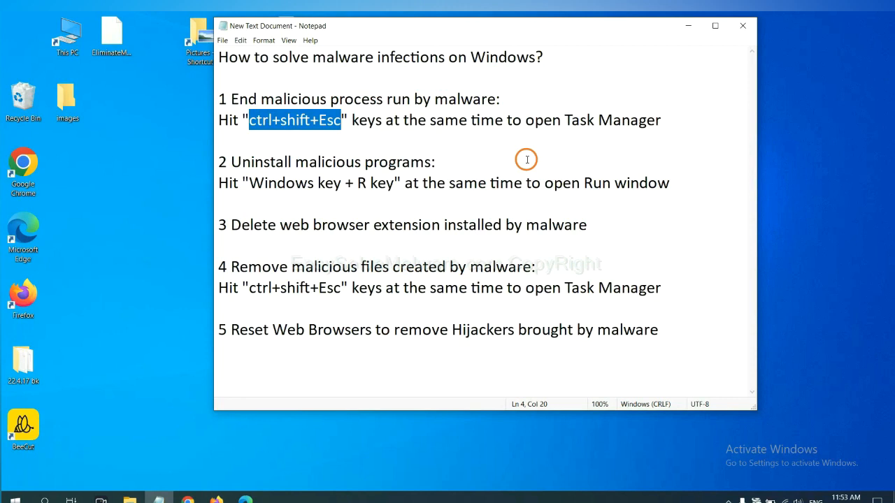
left_click(342, 119)
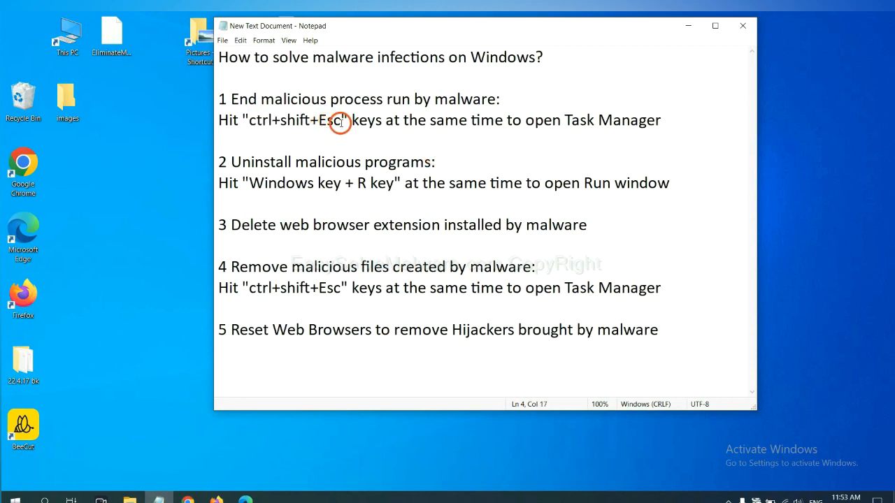
left_click_drag(343, 121, 248, 120)
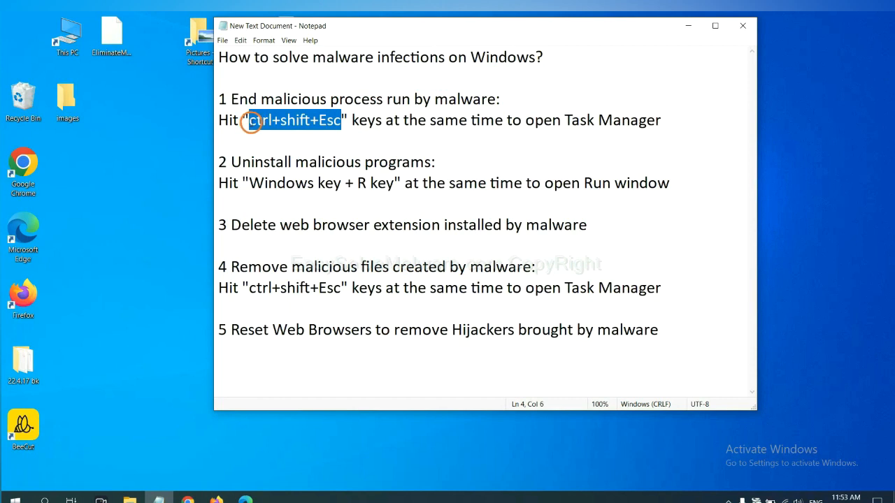
key("ctrl+shift+esc")
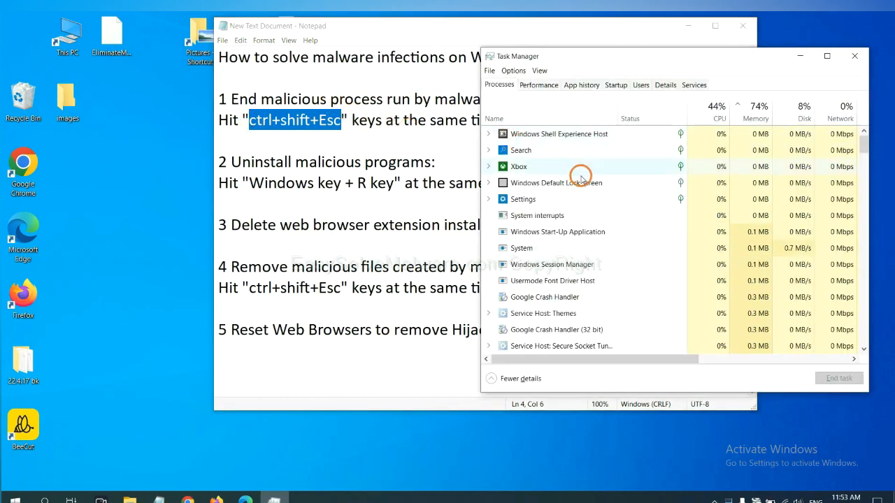
mouse_move(578, 247)
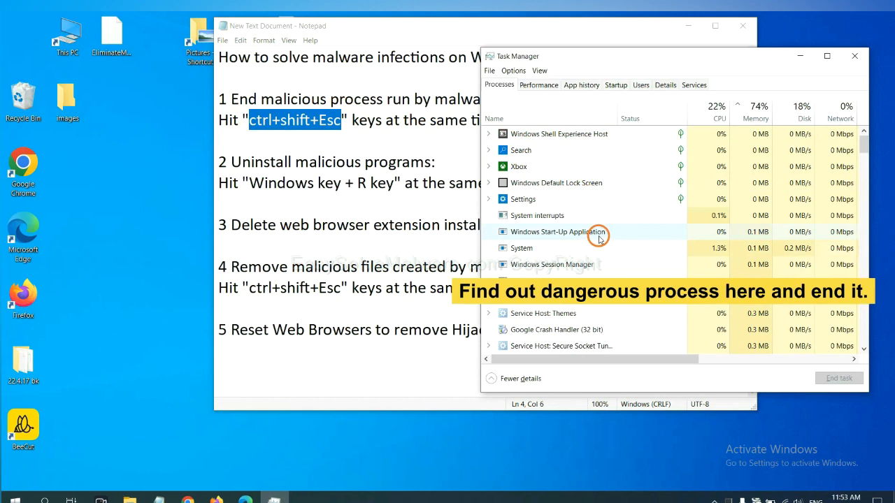
mouse_move(598, 248)
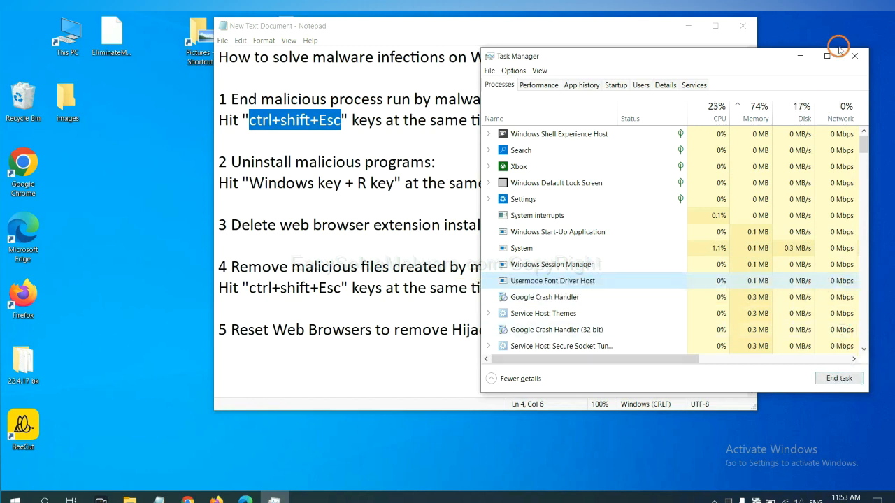
left_click(853, 55)
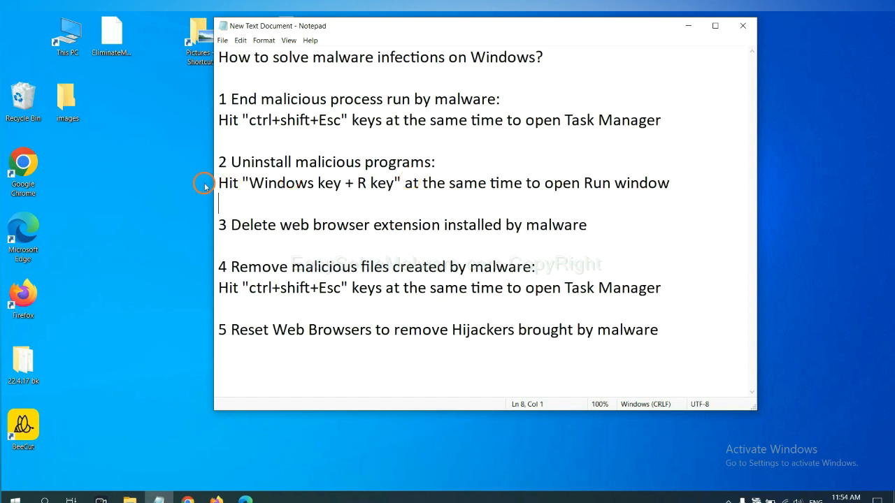
Run the 'control panel' command from the notes in the Run dialog
double_click(282, 182)
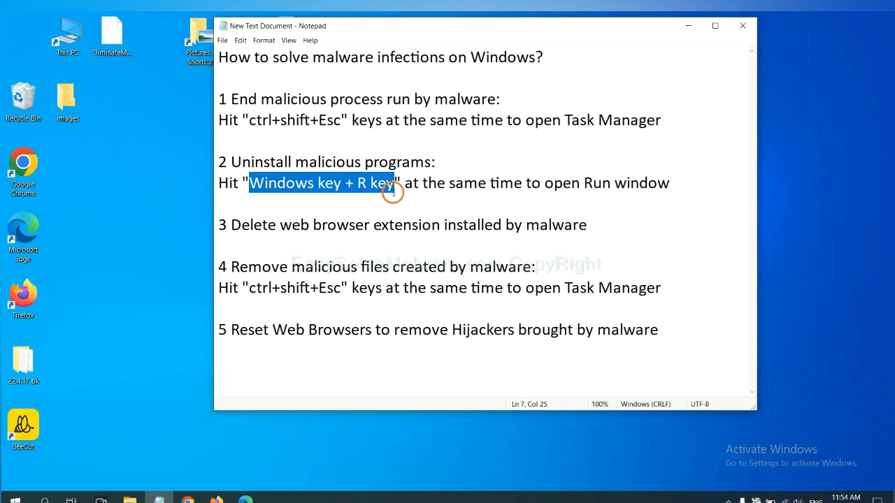
key("win+r")
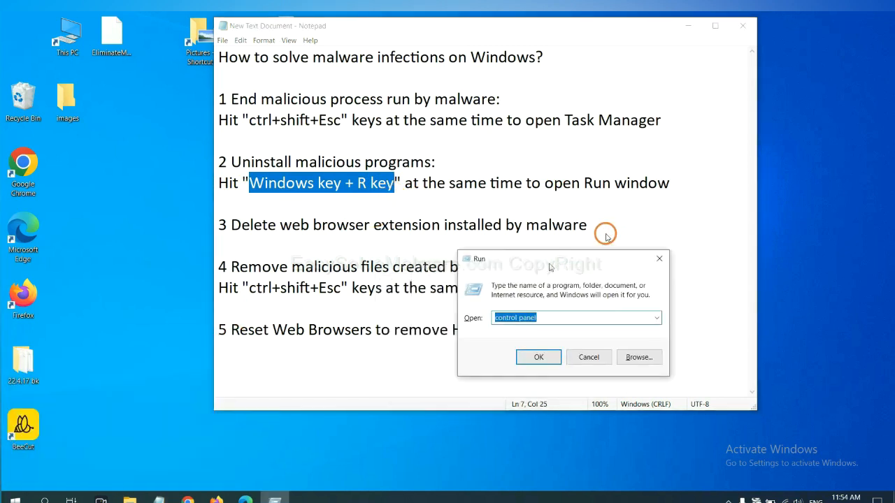
left_click_drag(548, 259, 699, 159)
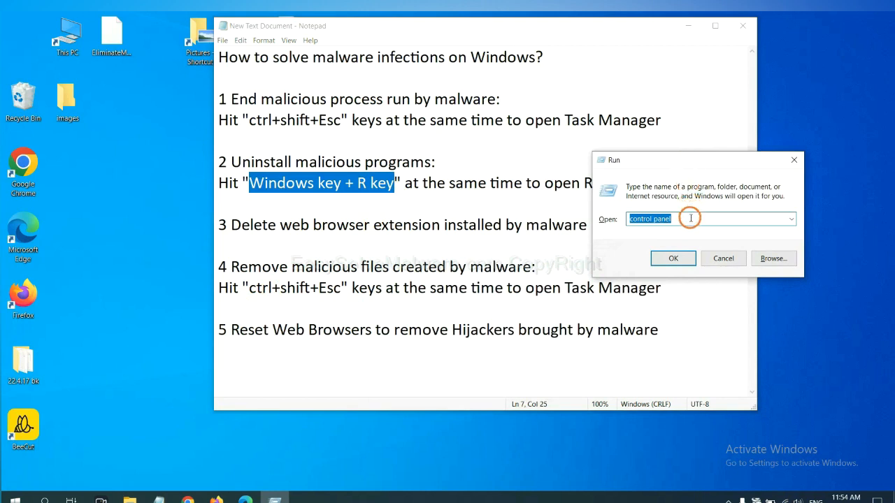
left_click(691, 219)
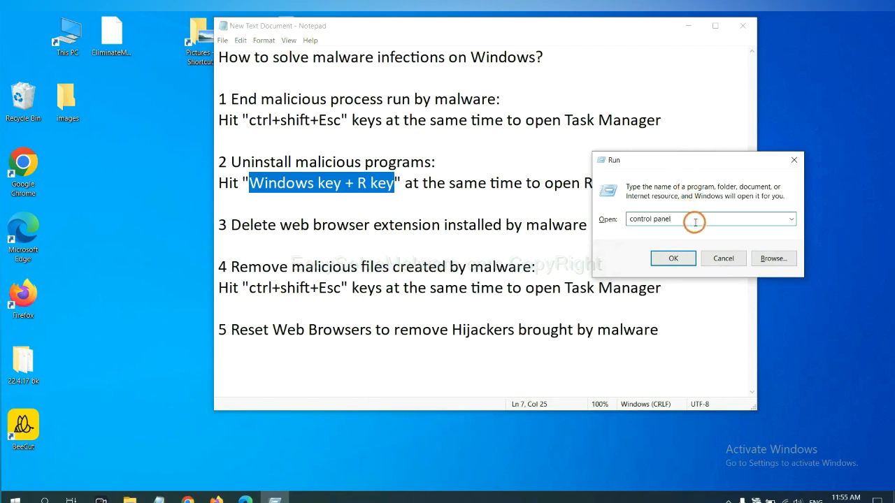
double_click(650, 218)
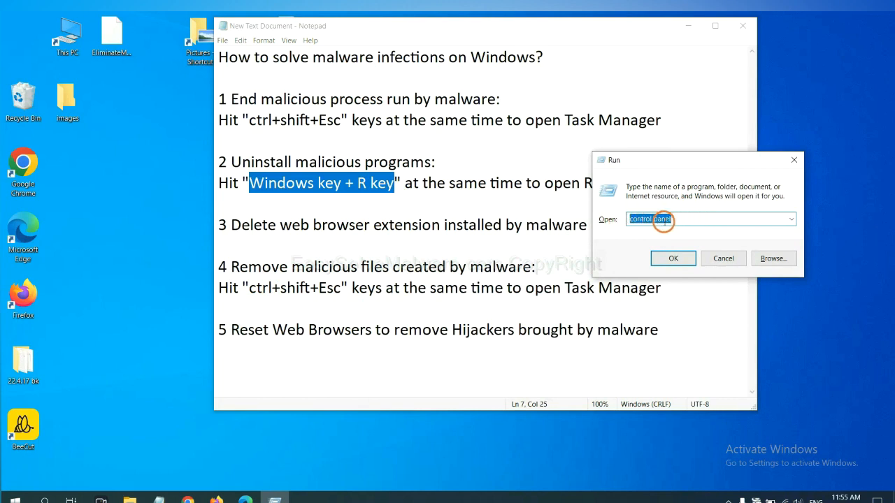
left_click(673, 258)
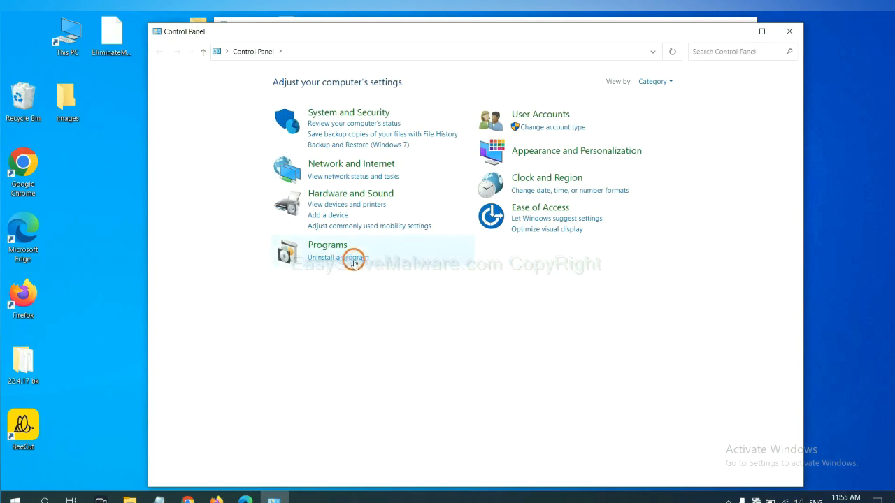
left_click(337, 257)
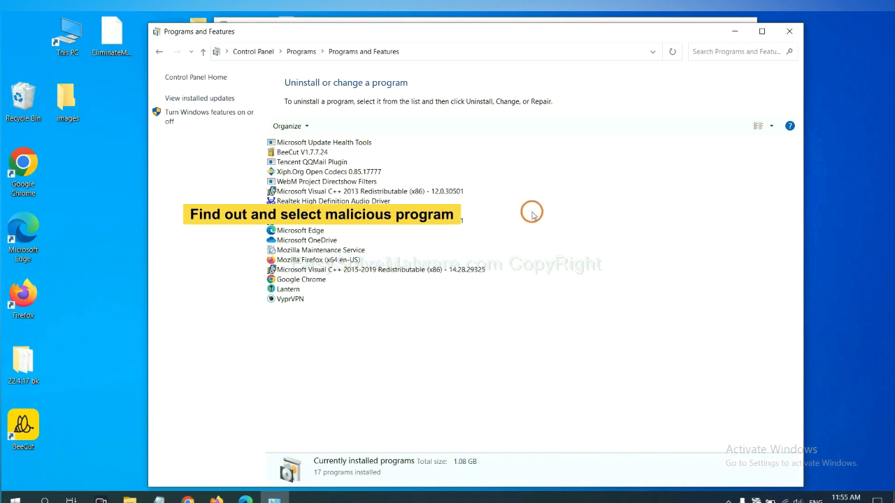
mouse_move(543, 203)
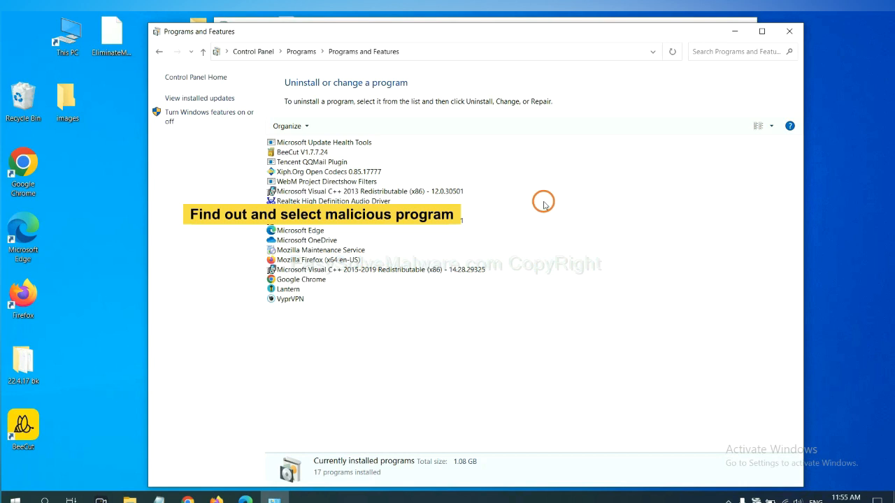
left_click(329, 171)
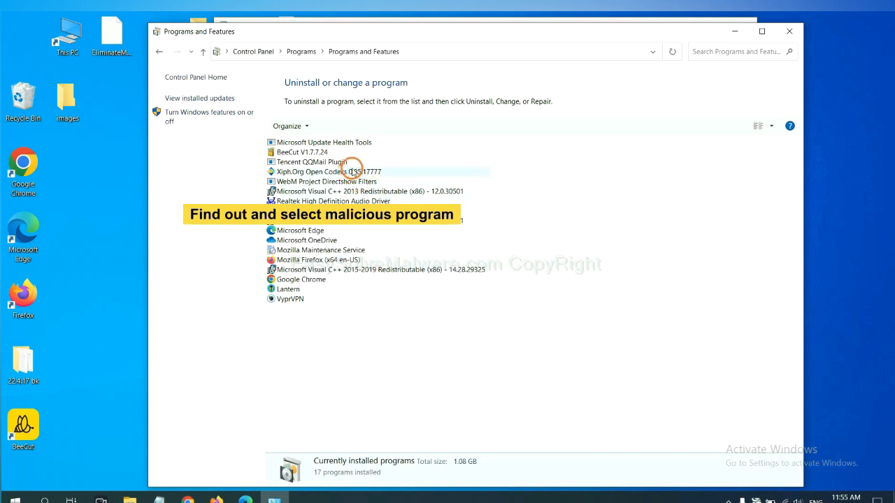
left_click(328, 171)
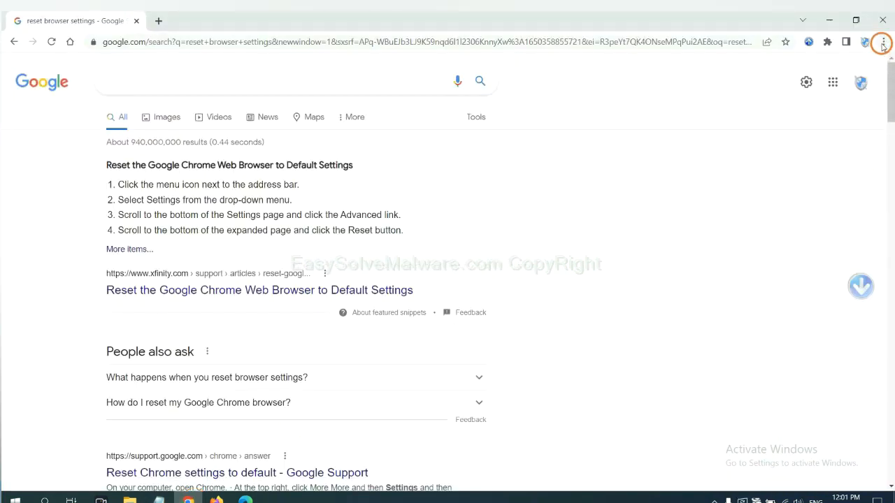
Reach Chrome's Extensions page through the main menu's More tools
left_click(882, 42)
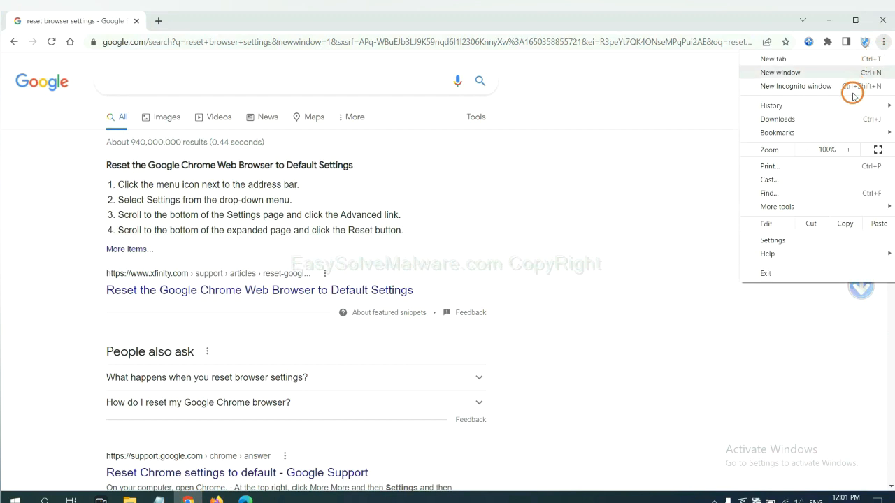
left_click(778, 207)
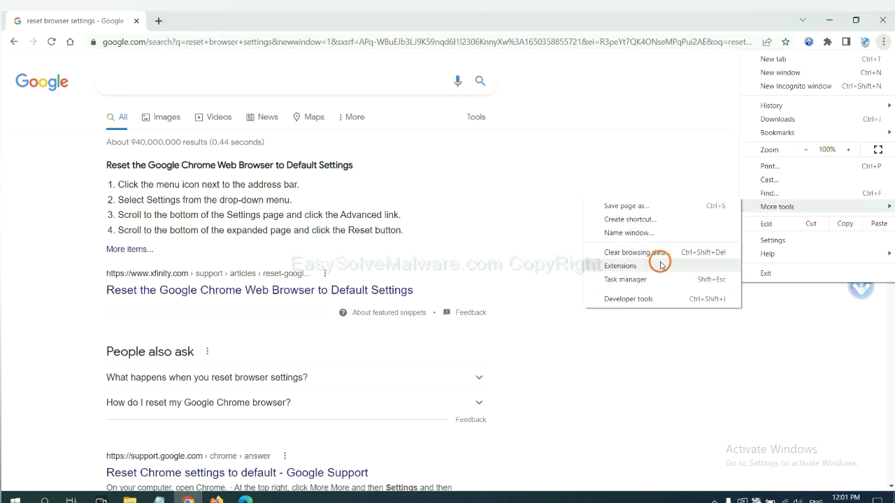
left_click(620, 265)
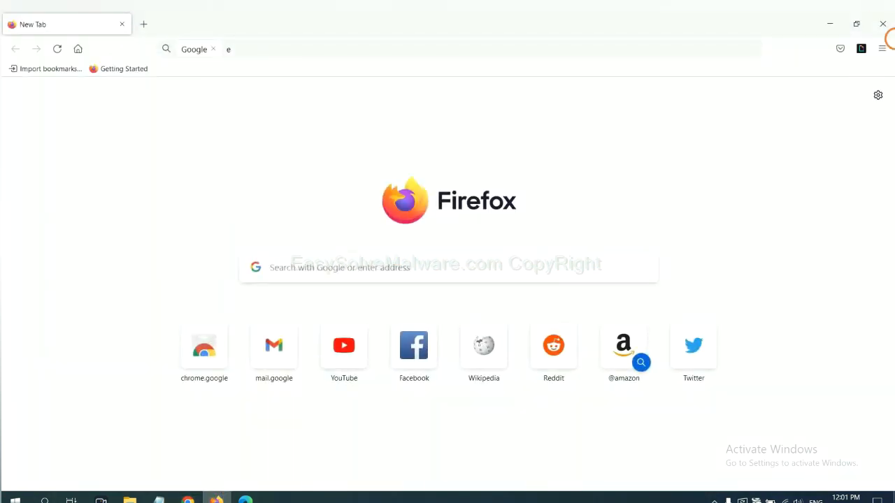
View Firefox's Add-ons and themes extensions list, including GIPHY for Firefox
left_click(882, 49)
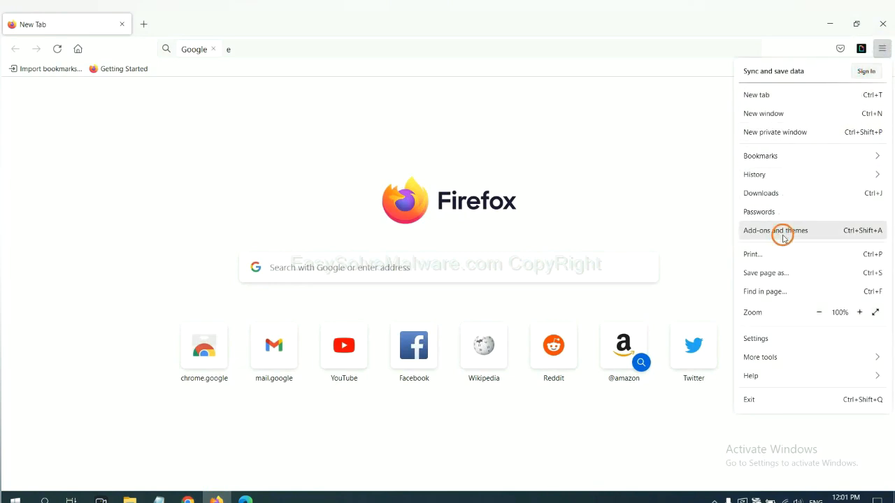
left_click(774, 230)
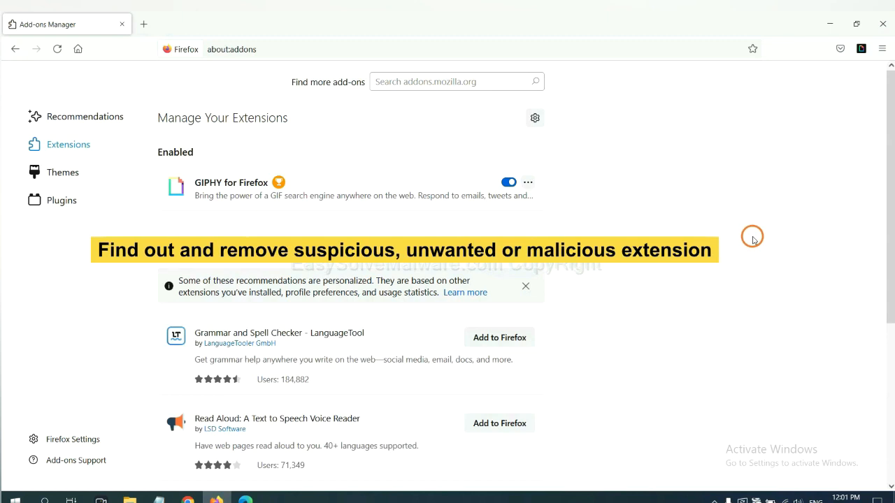
mouse_move(592, 214)
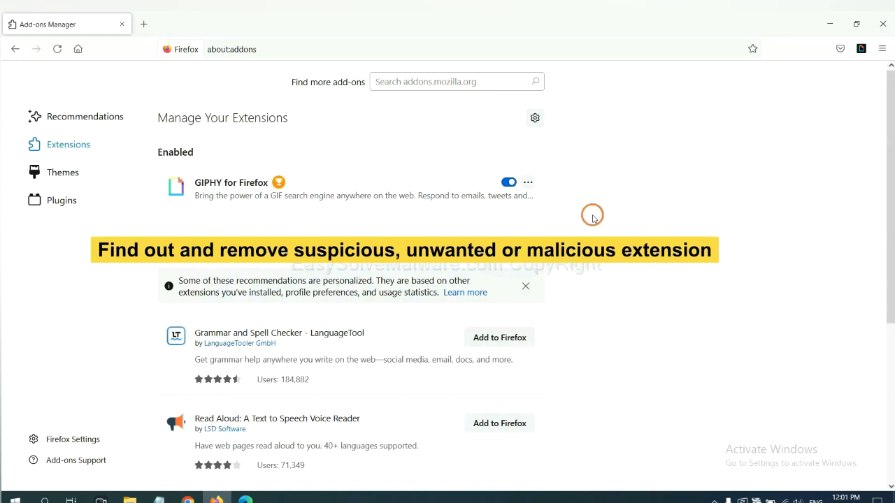
left_click(527, 182)
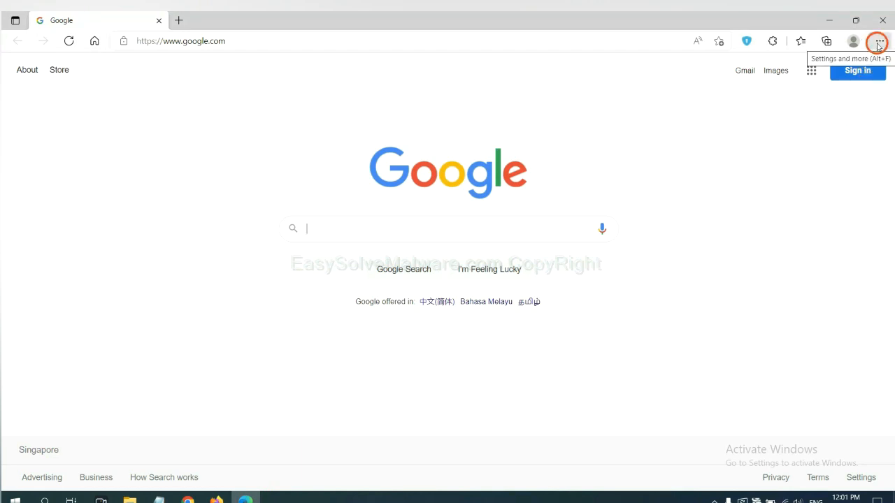
Remove the ArcVpn Free Fast VPN Proxy extension from Edge's Manage extensions page
left_click(879, 41)
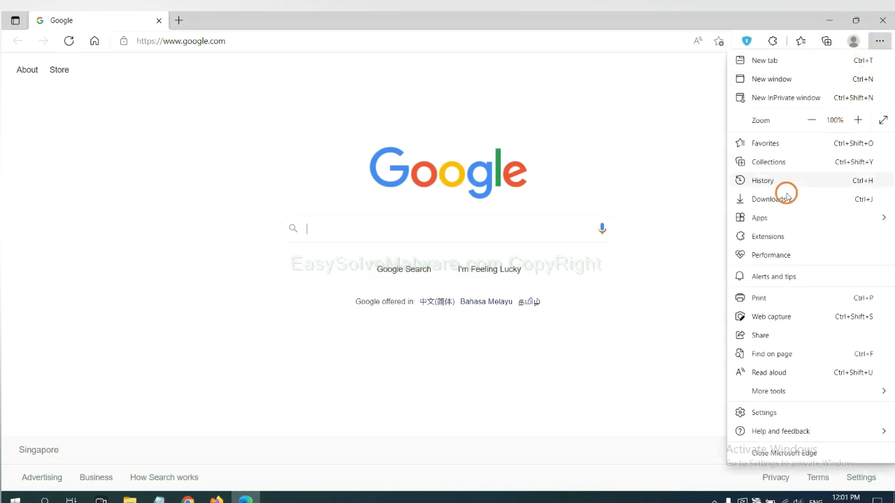
mouse_move(767, 236)
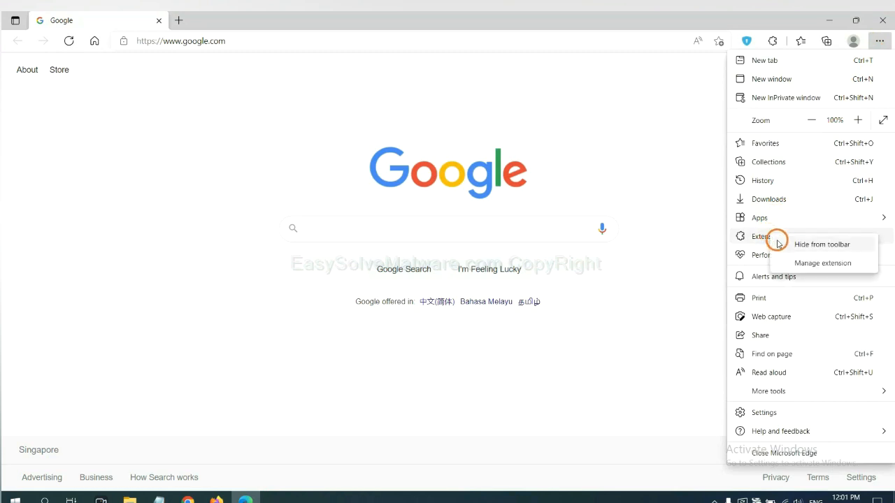
mouse_move(804, 262)
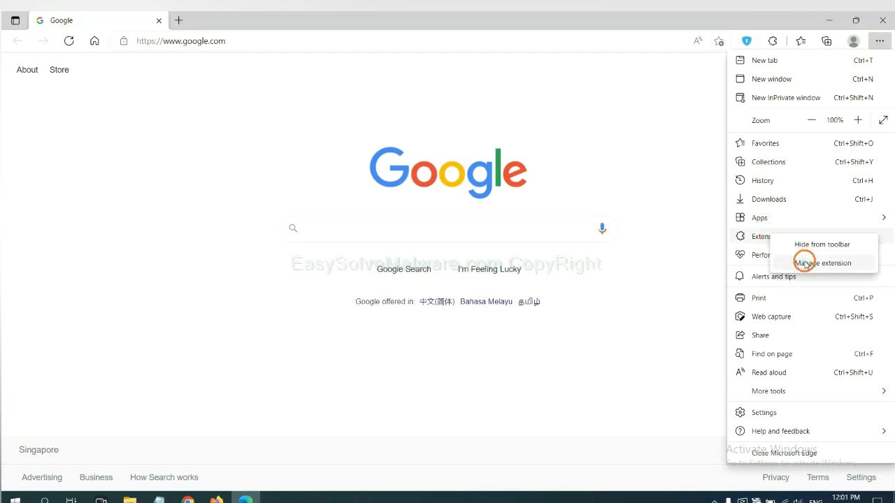
left_click(822, 263)
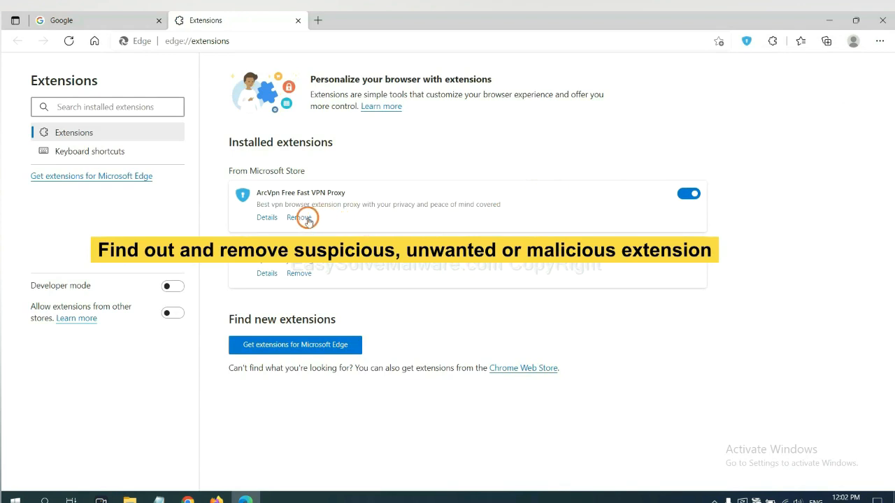
left_click(286, 218)
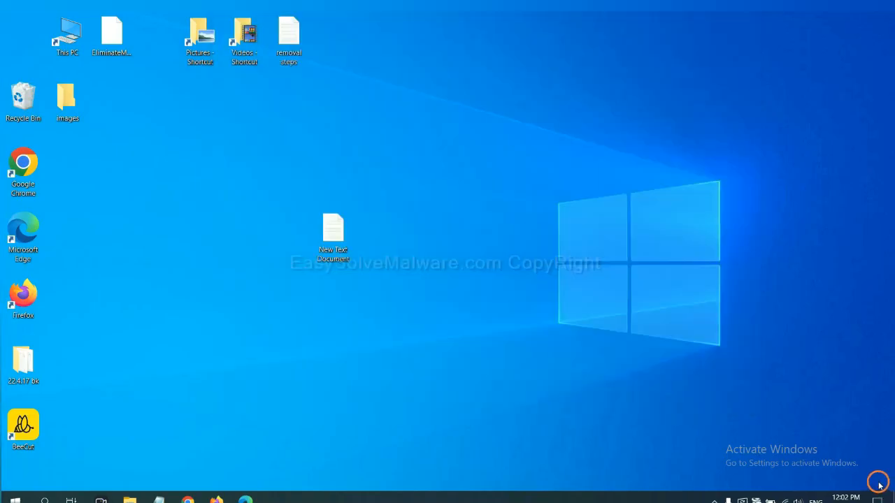
Open the removal notes in Notepad and launch regedit from the Run dialog
double_click(334, 234)
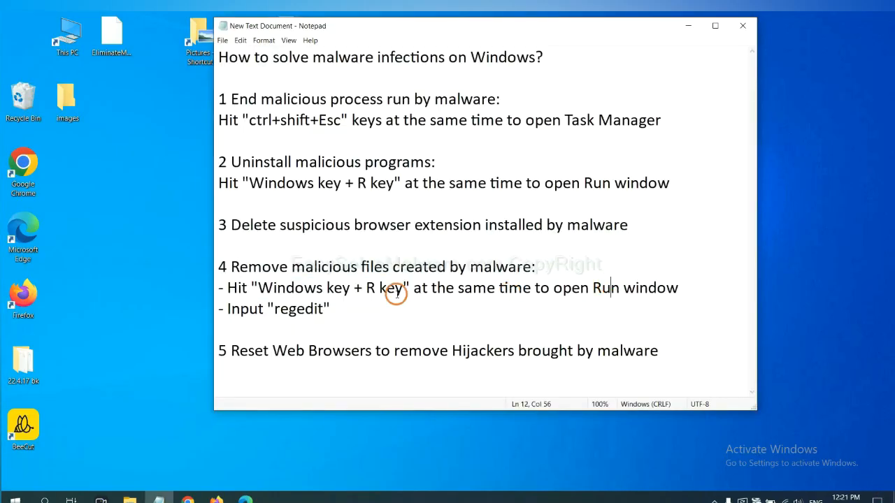
mouse_move(276, 294)
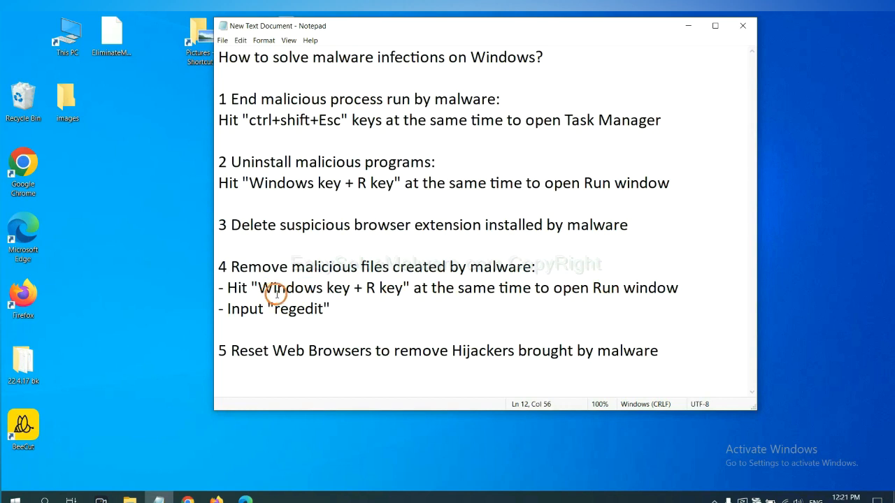
mouse_move(389, 267)
type("regedit")
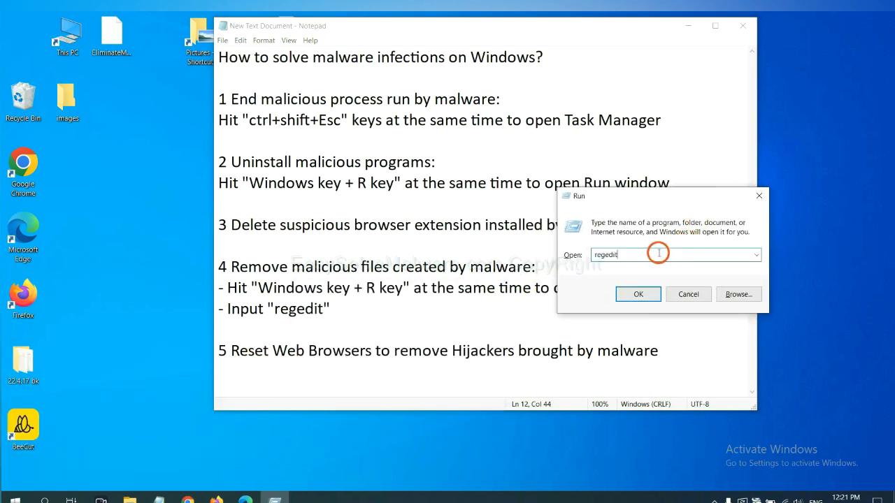
mouse_move(633, 255)
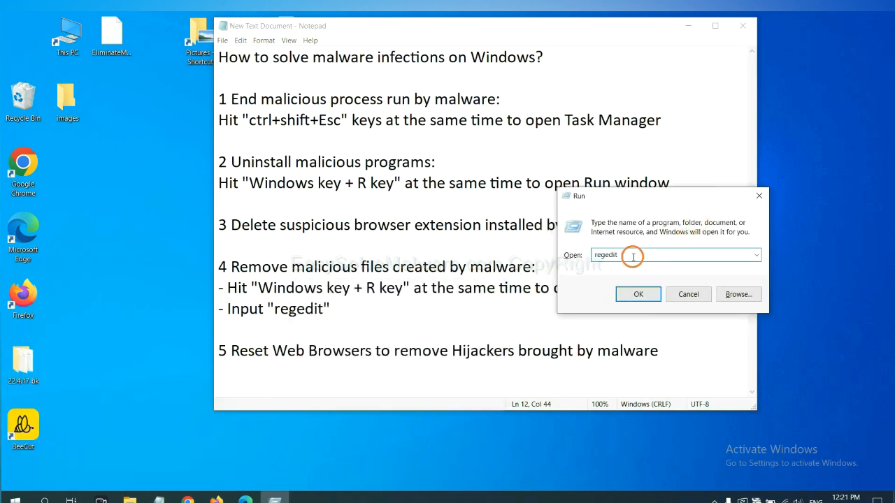
left_click(636, 294)
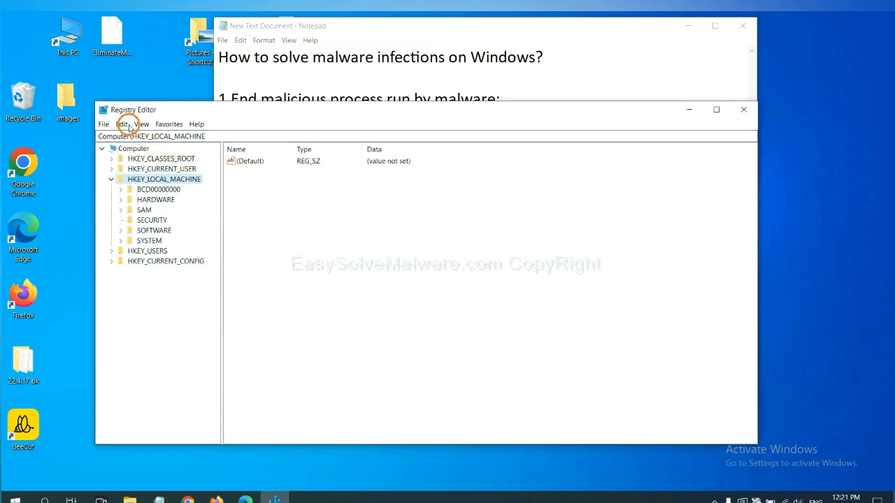
Search the registry for 'beecut' using Edit > Find and Find Next
left_click(121, 123)
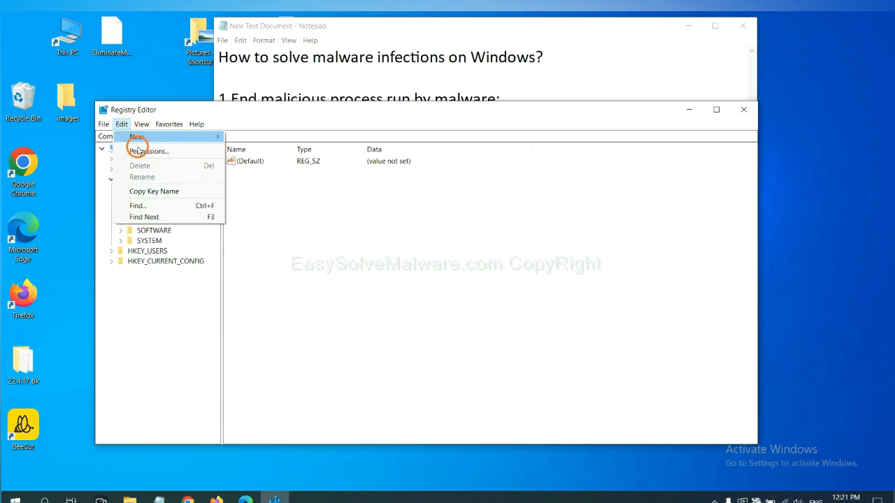
mouse_move(138, 205)
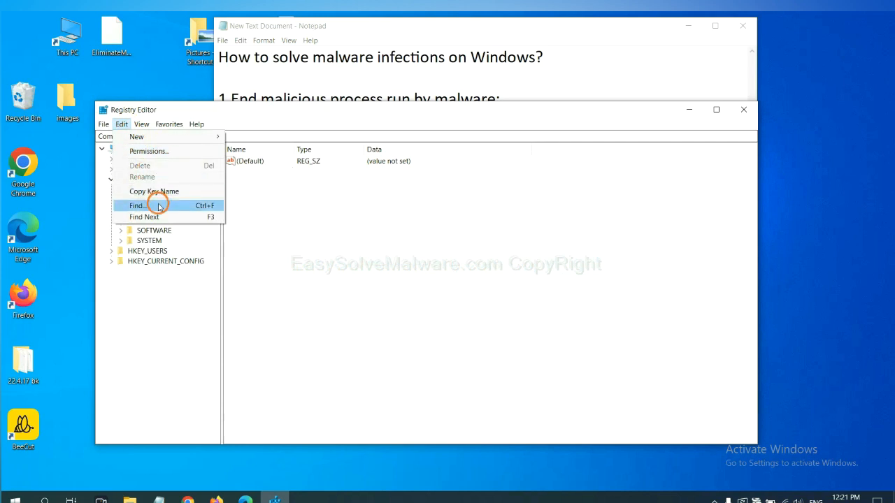
left_click(137, 204)
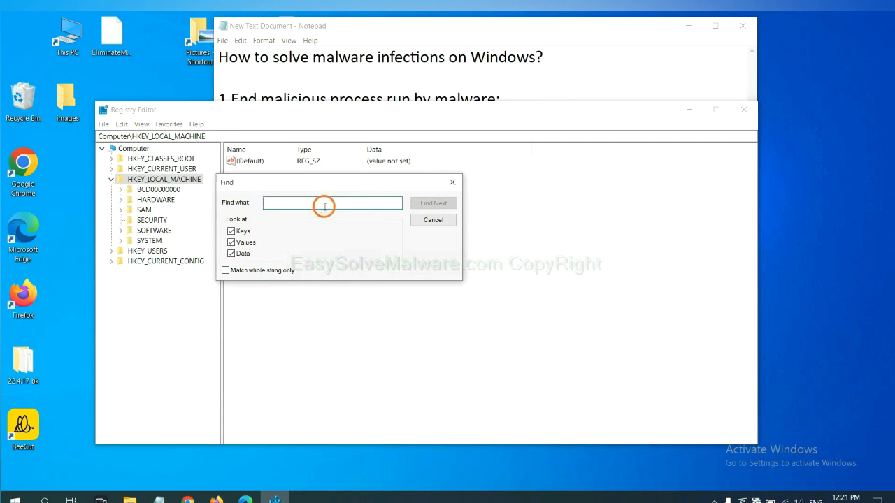
type("Input the name of malware")
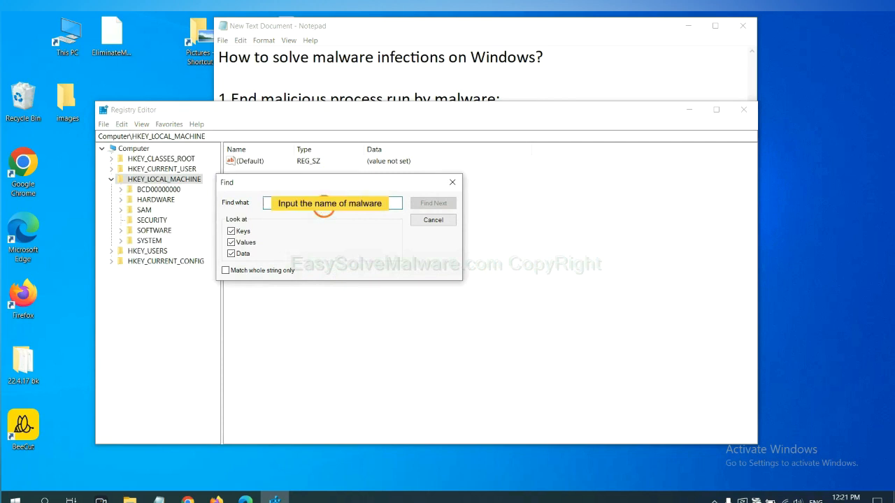
type("be")
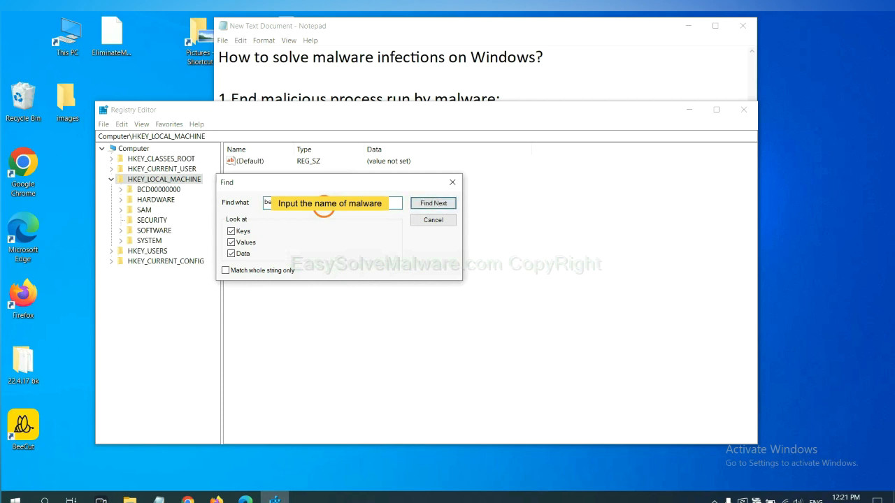
type("beecut")
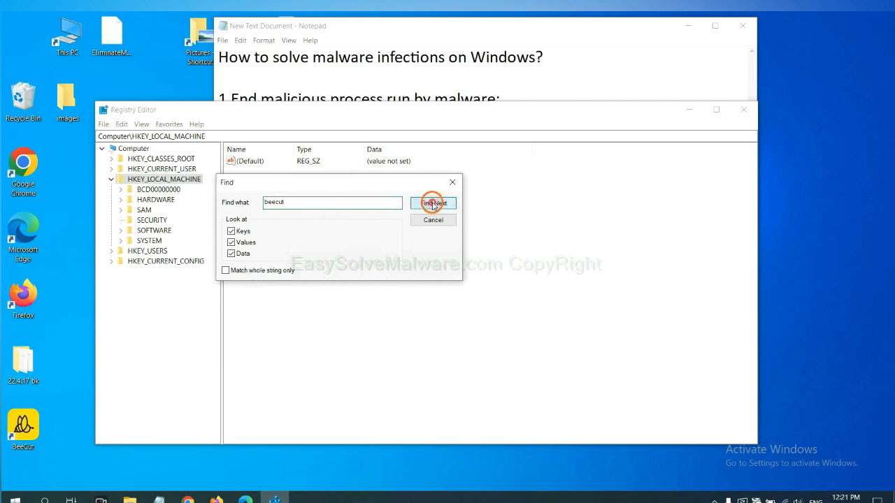
left_click(432, 203)
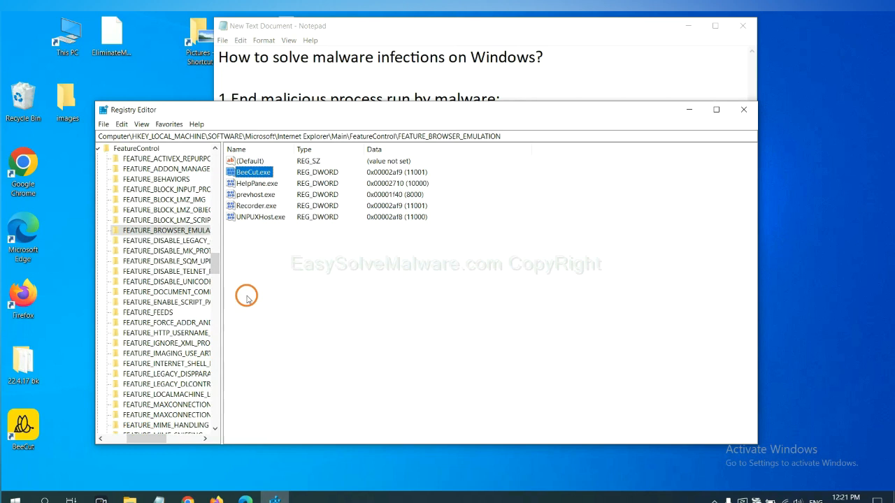
right_click(168, 230)
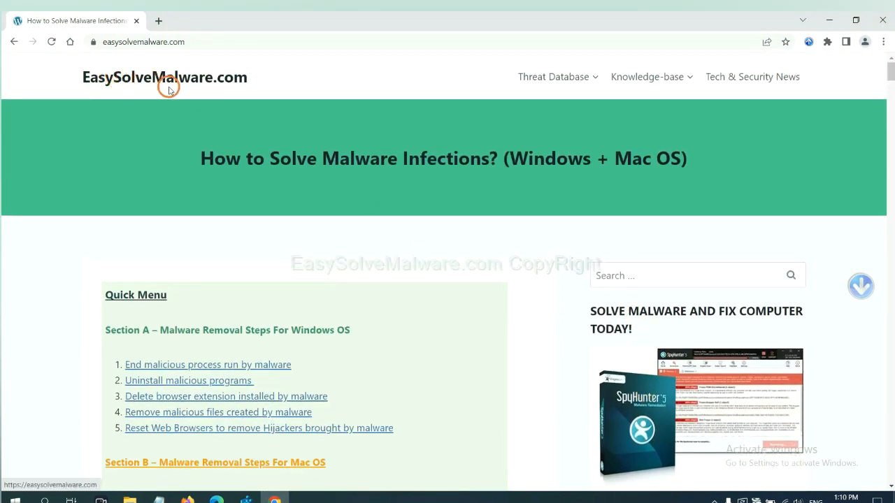
Scroll down the easysolvemalware guide to its Quick Menu of steps
scroll("down", 3)
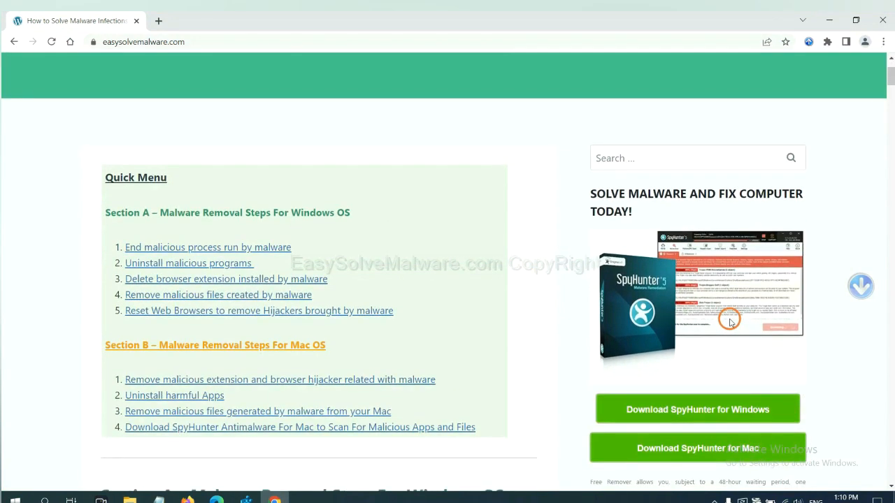
scroll("down", 3)
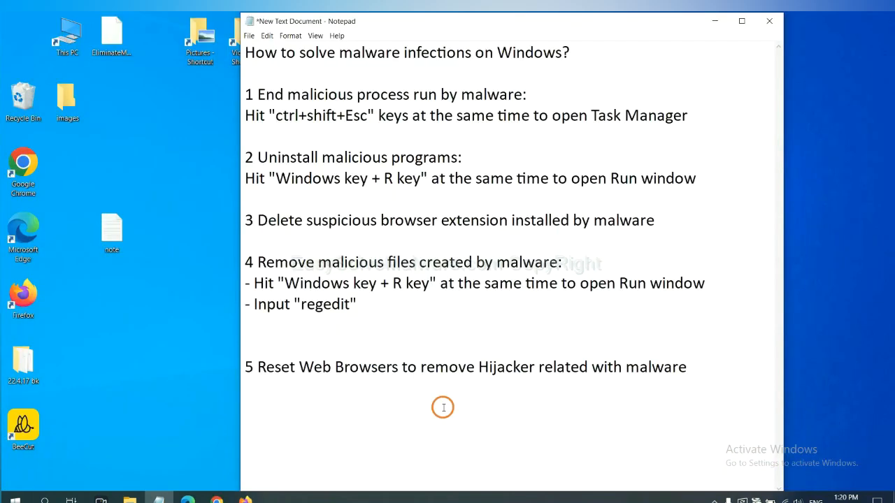
Search Chrome settings for 'reset' and choose Restore settings to their original defaults
left_click(448, 366)
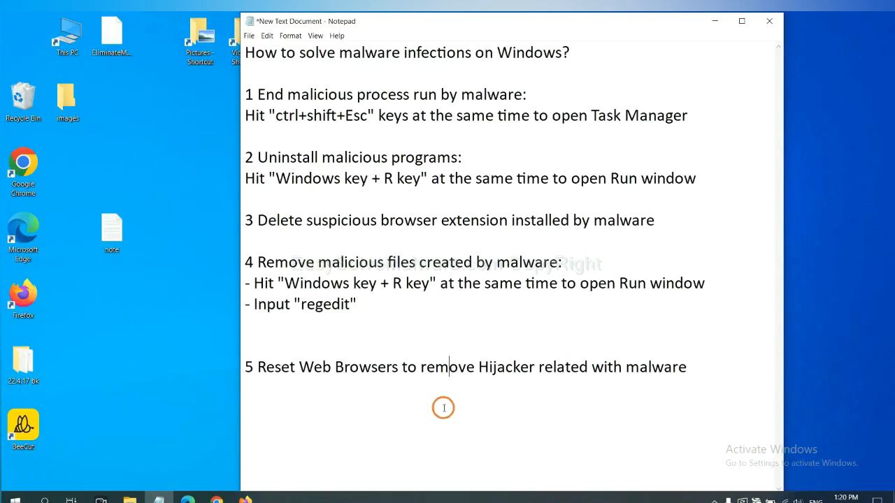
mouse_move(246, 470)
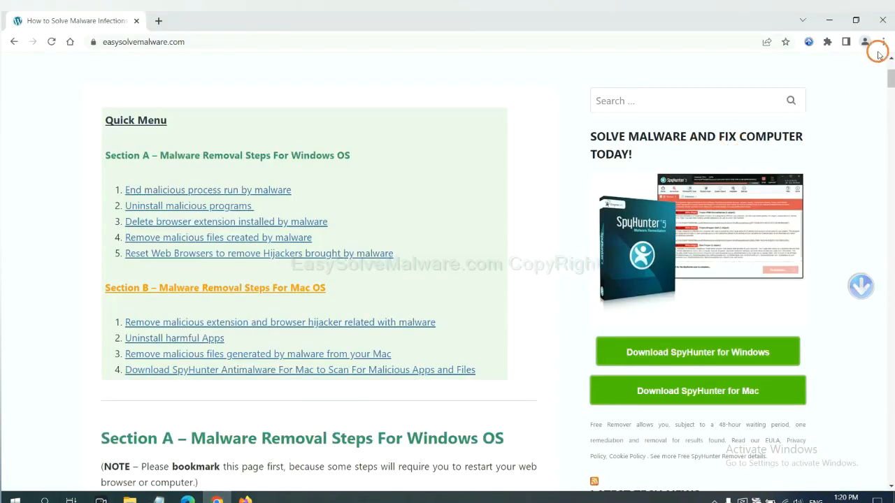
left_click(883, 42)
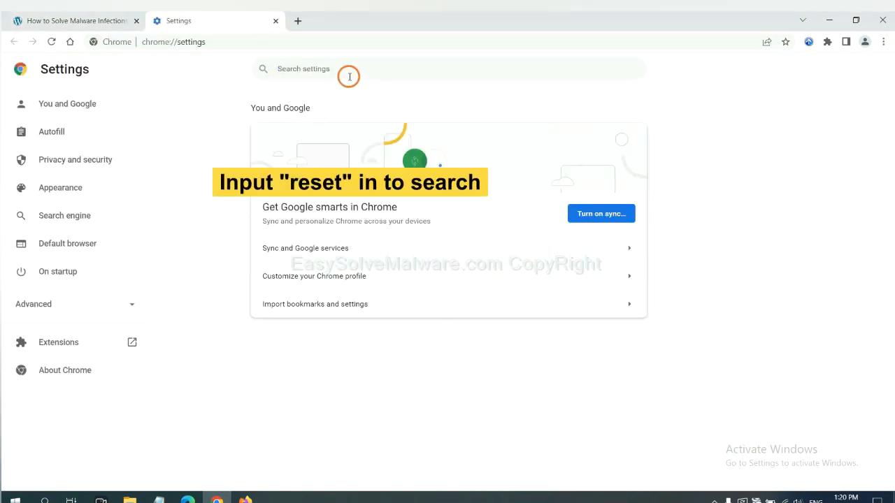
type("reset")
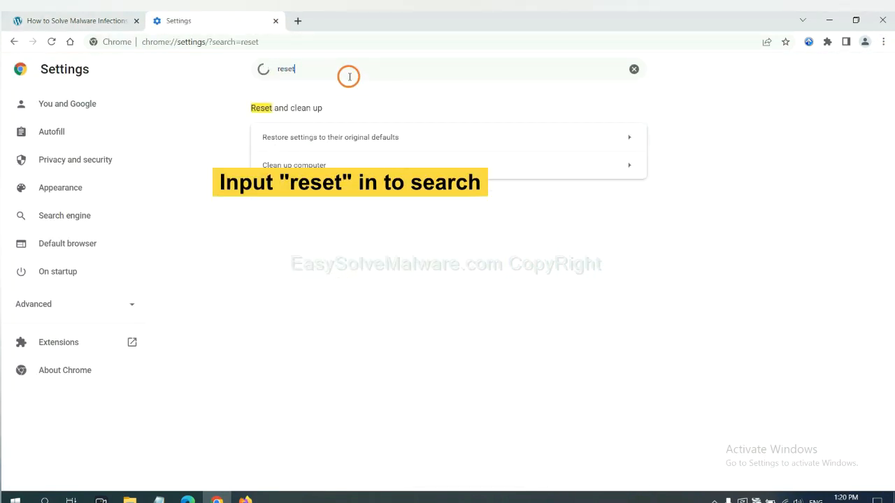
left_click(384, 137)
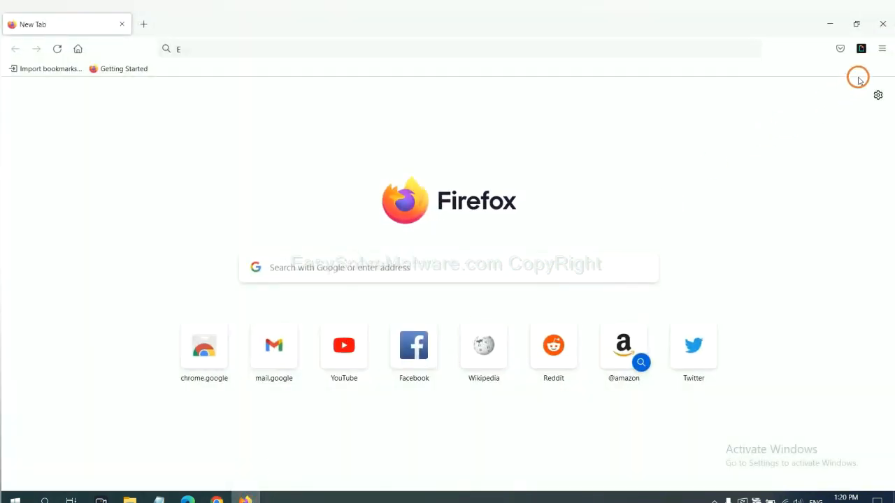
From Firefox's Troubleshooting Information page, start Refresh Firefox to restore default settings
left_click(881, 49)
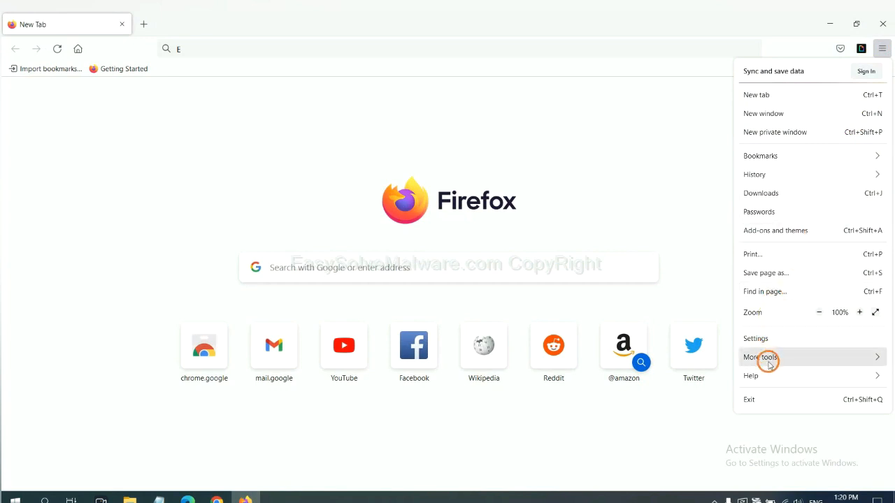
left_click(750, 375)
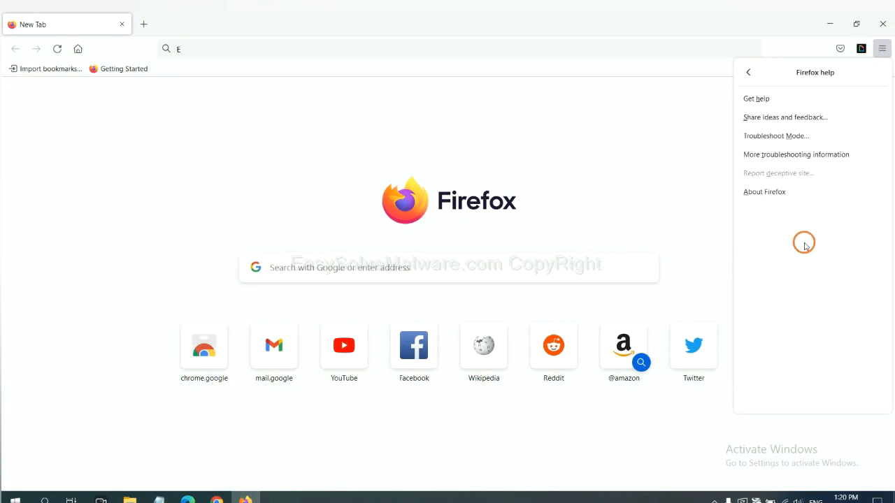
mouse_move(796, 155)
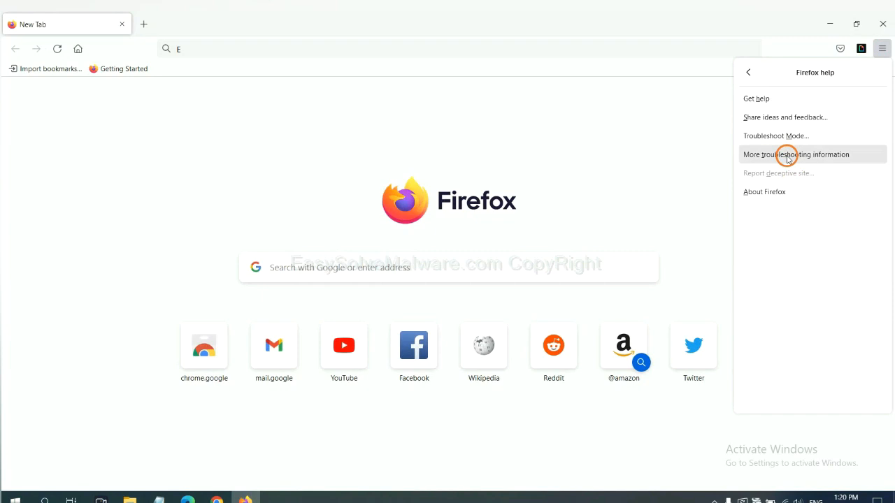
left_click(796, 154)
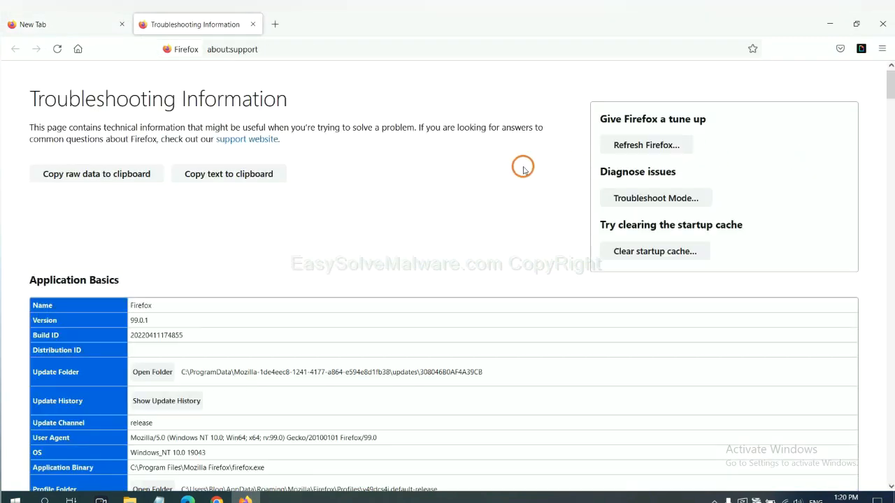
mouse_move(646, 145)
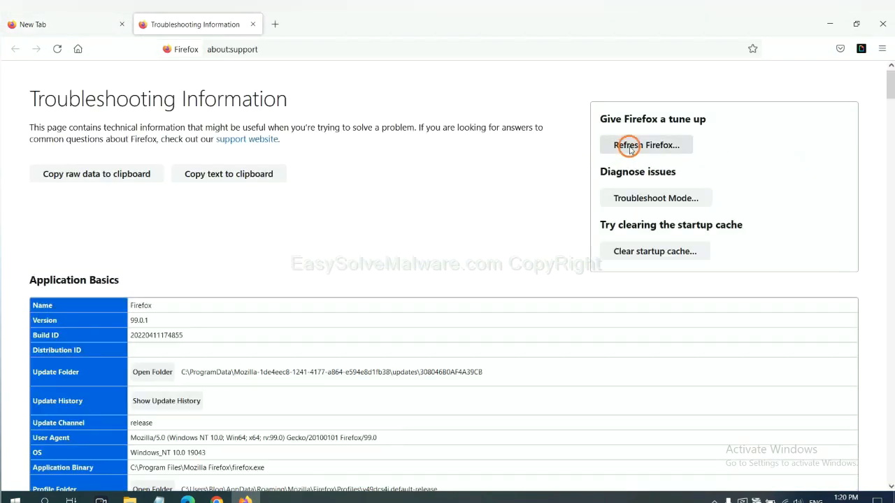
left_click(646, 145)
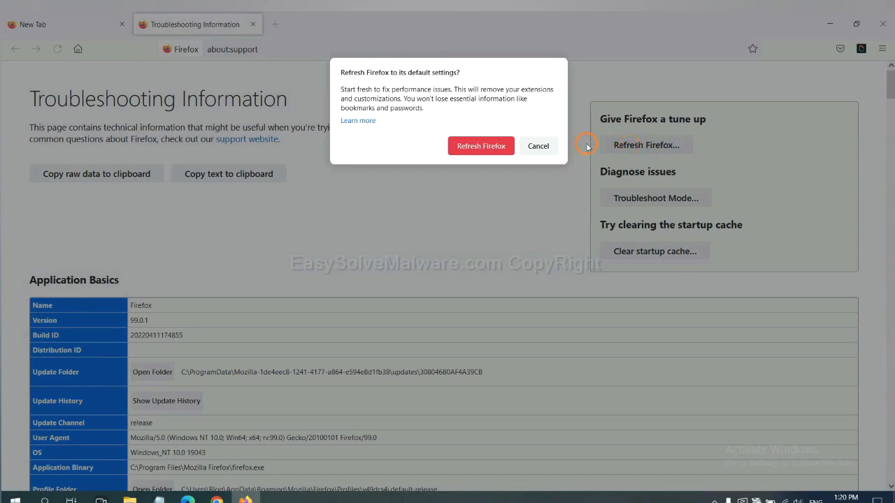
mouse_move(231, 400)
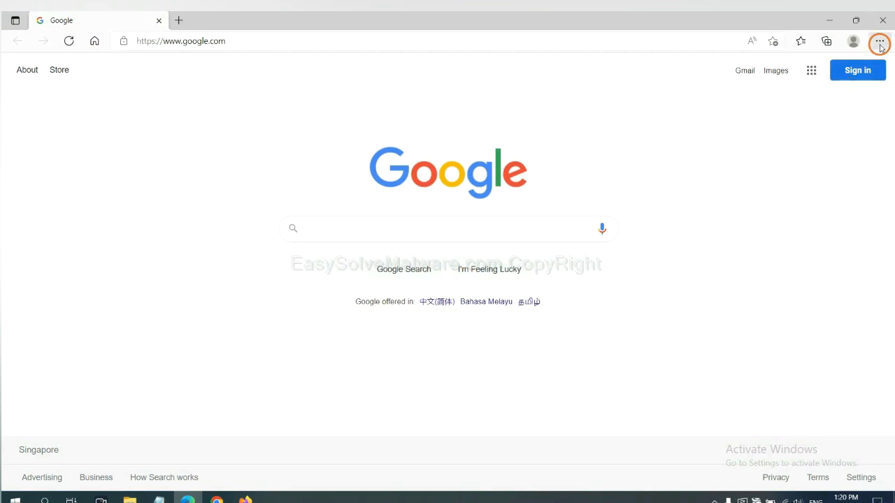
Search Edge settings for 'reset' and open the Restore settings to their default values prompt
left_click(880, 41)
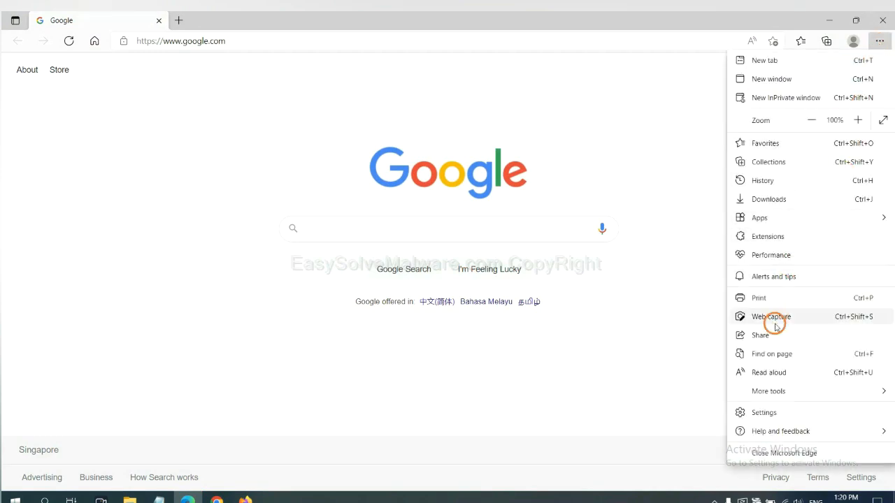
left_click(763, 413)
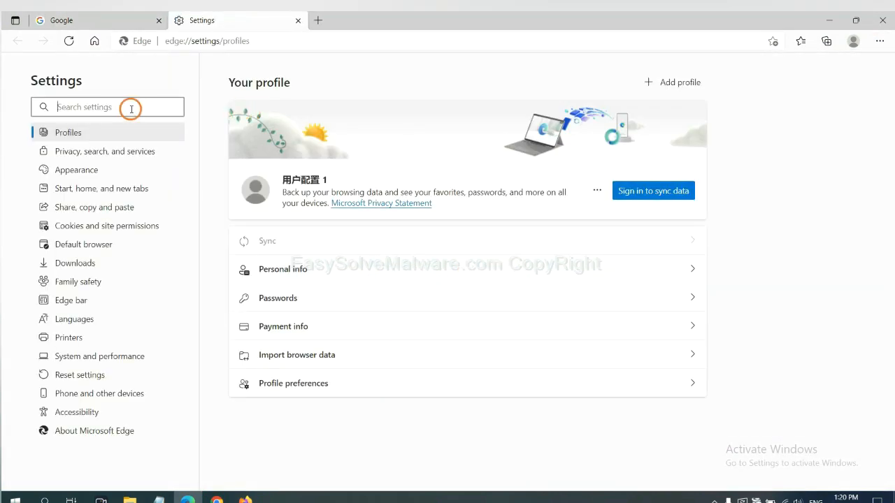
type("reset")
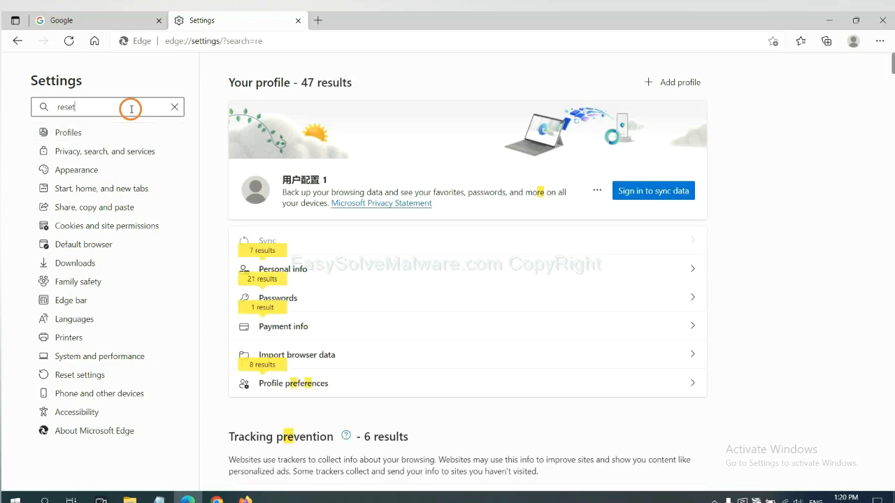
type("reset")
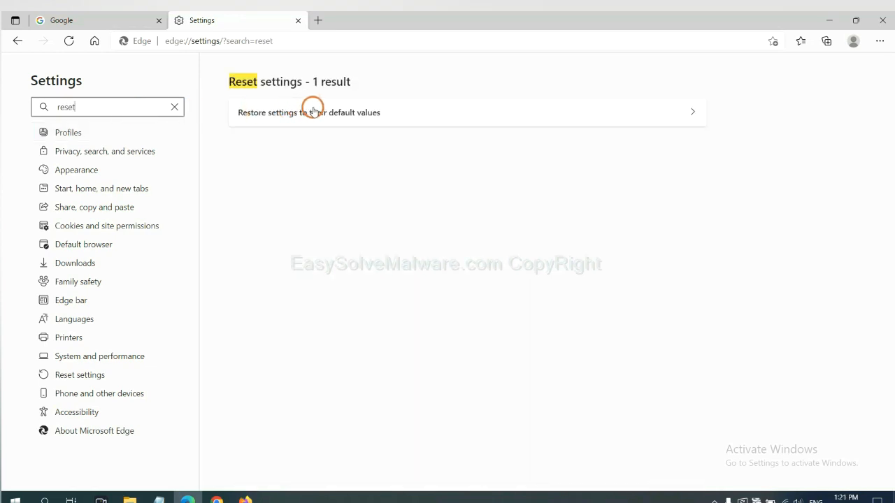
left_click(309, 112)
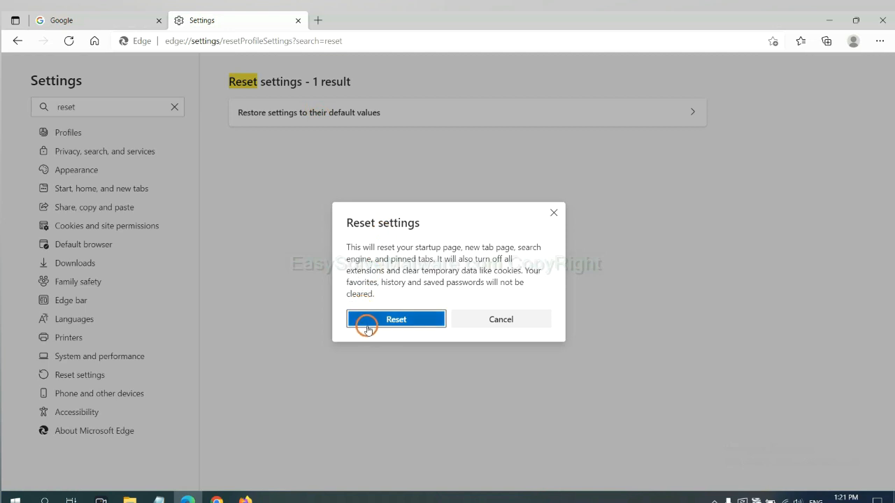